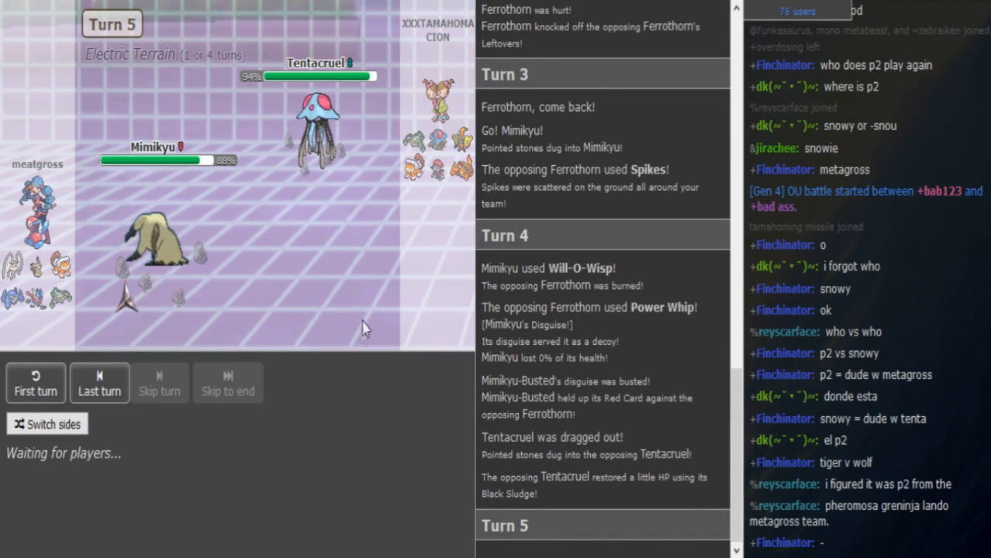
mouse_move(155, 248)
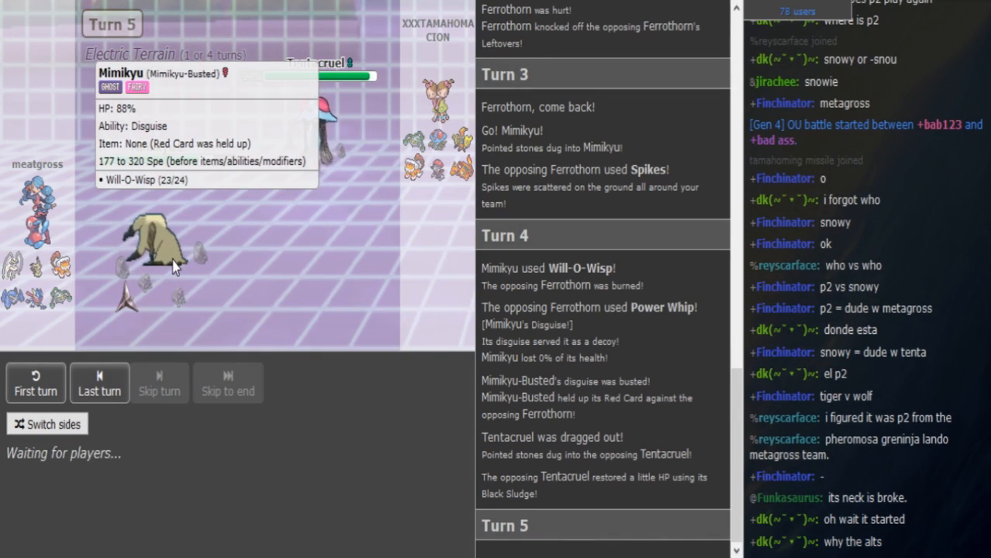
mouse_move(238, 331)
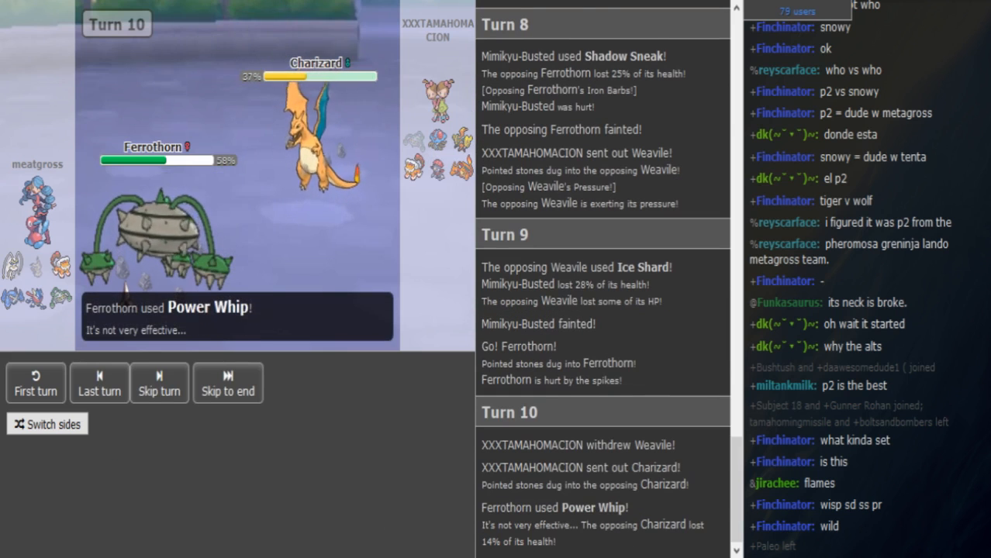
Review Ferrothorn's stats tooltip as turn 11 begins, Ferrothorn at 58% against Charizard at 31%.
click(159, 391)
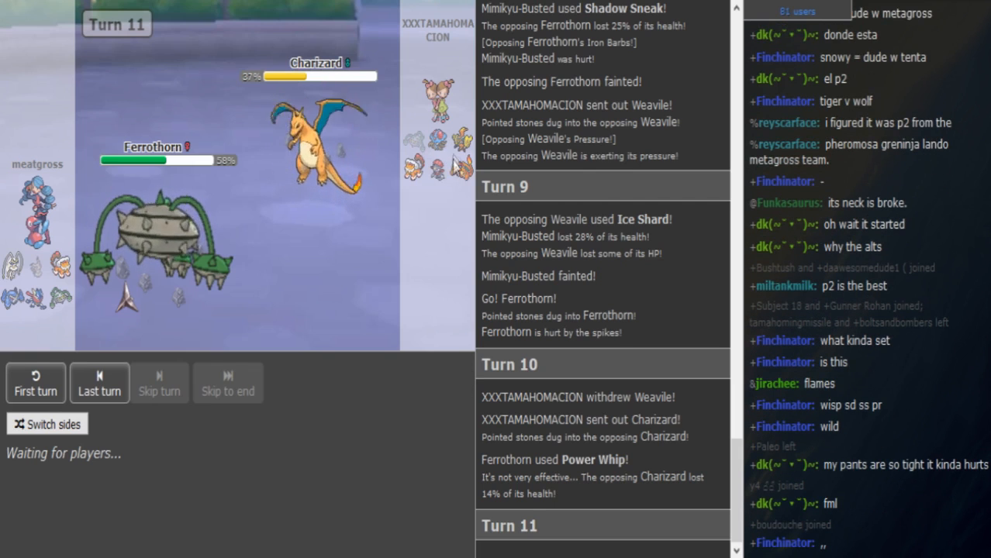
mouse_move(442, 147)
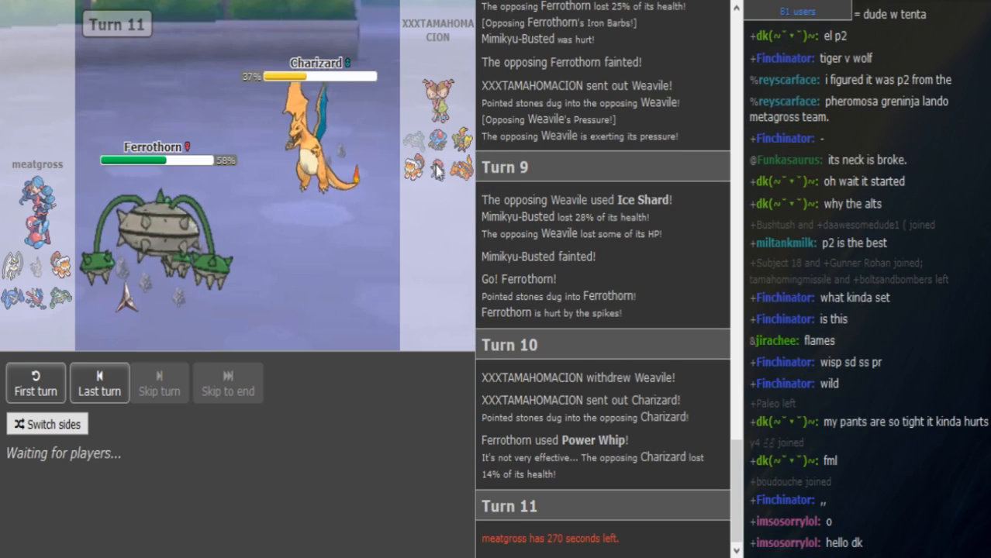
mouse_move(437, 165)
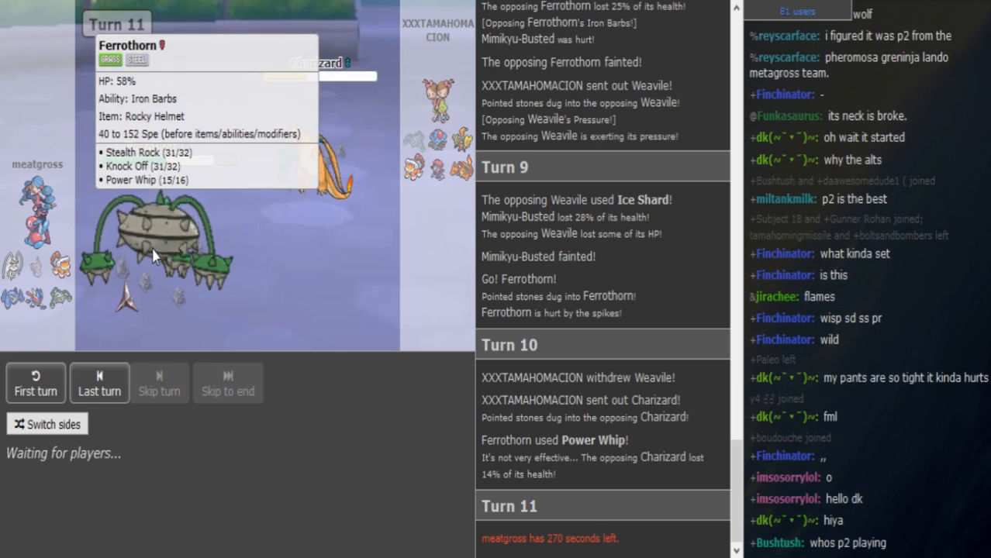
mouse_move(434, 153)
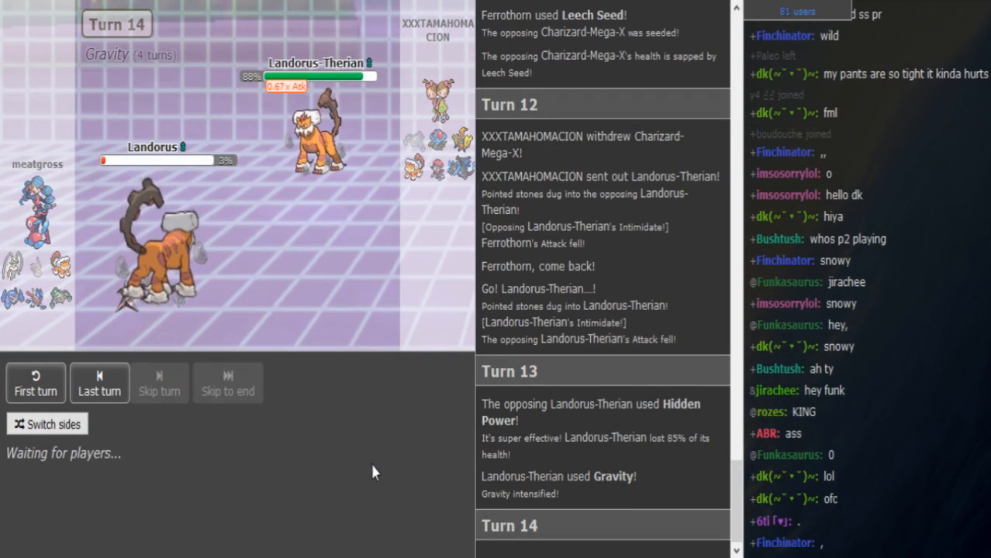
mouse_move(256, 279)
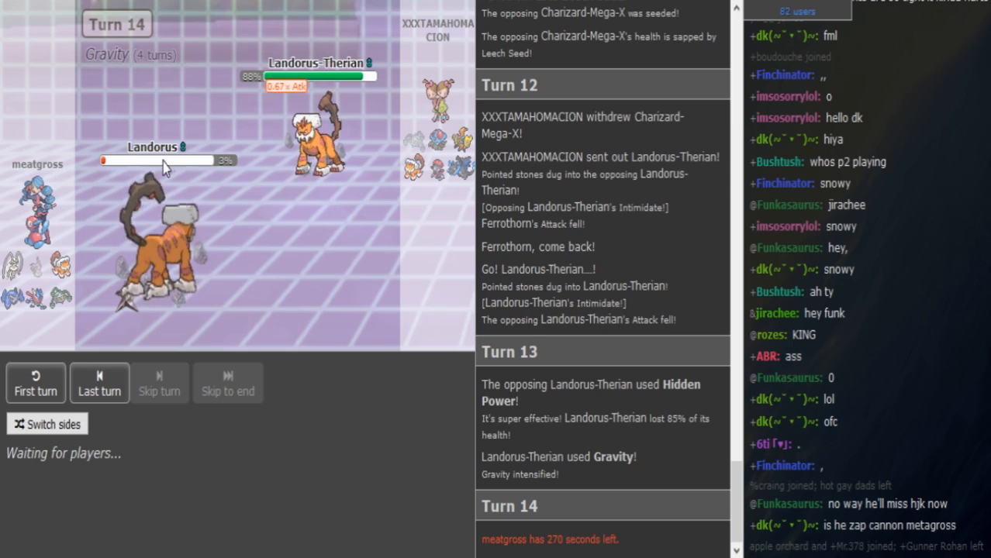
mouse_move(478, 136)
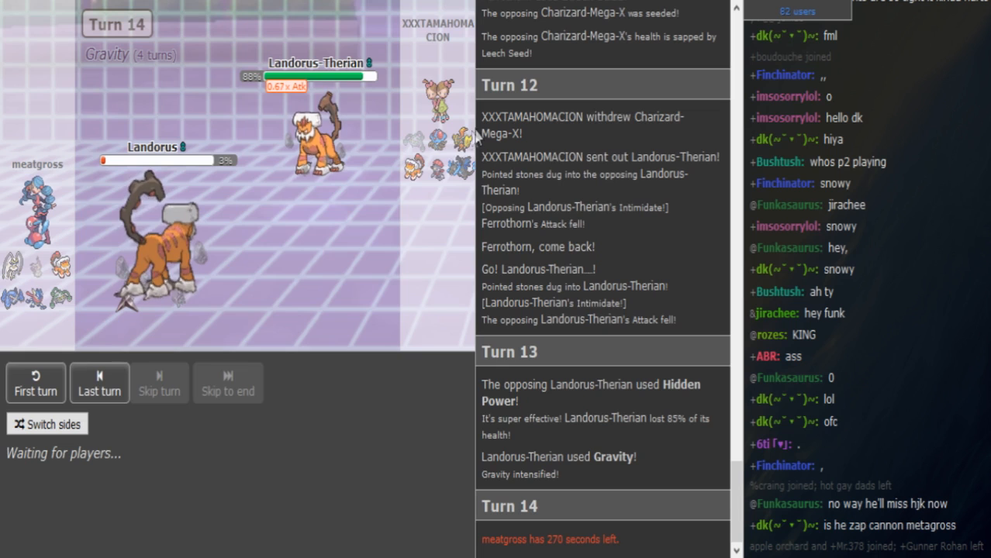
mouse_move(415, 168)
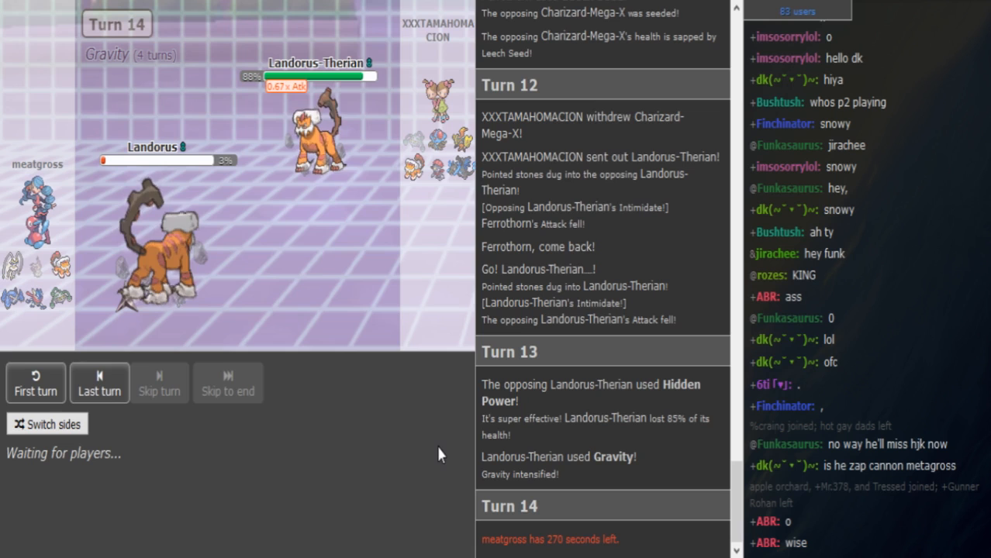
mouse_move(155, 256)
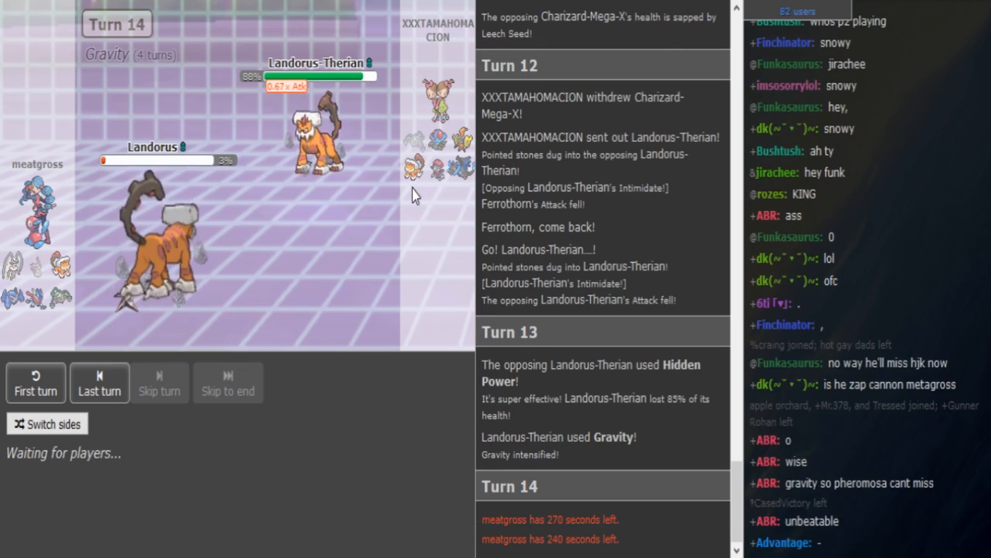
mouse_move(403, 406)
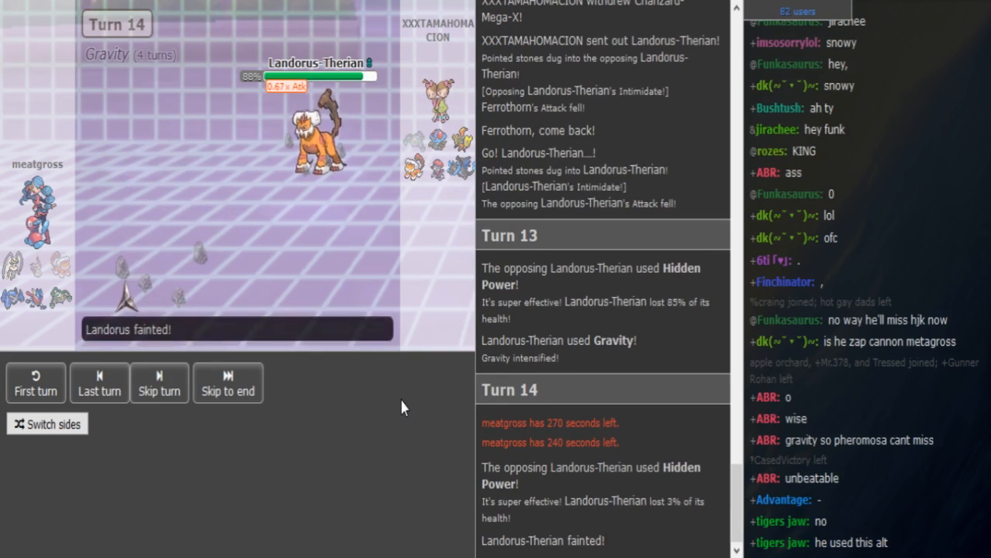
Watch turn 14 resolve as Landorus-Therian's Hidden Power knocks out Landorus and Metagross comes in.
click(160, 391)
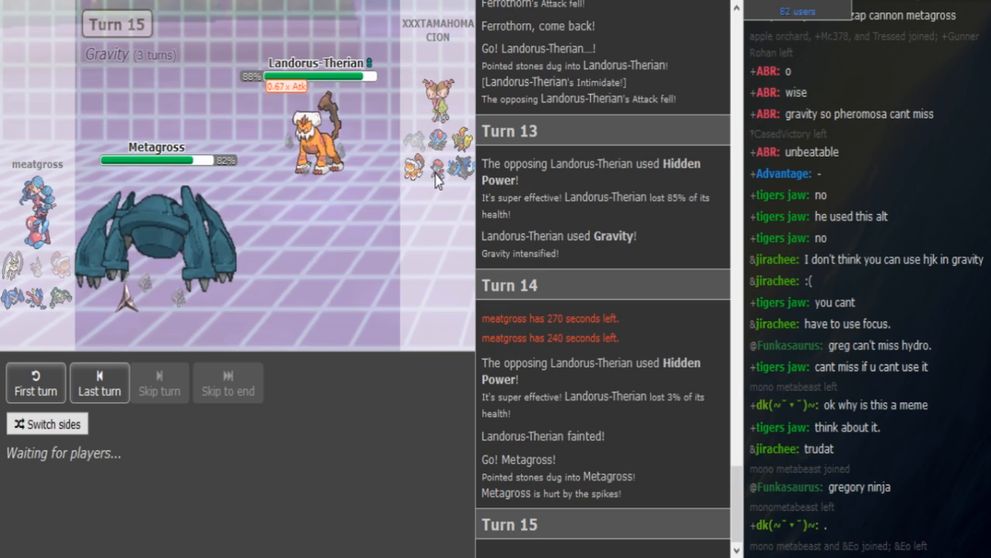
mouse_move(437, 148)
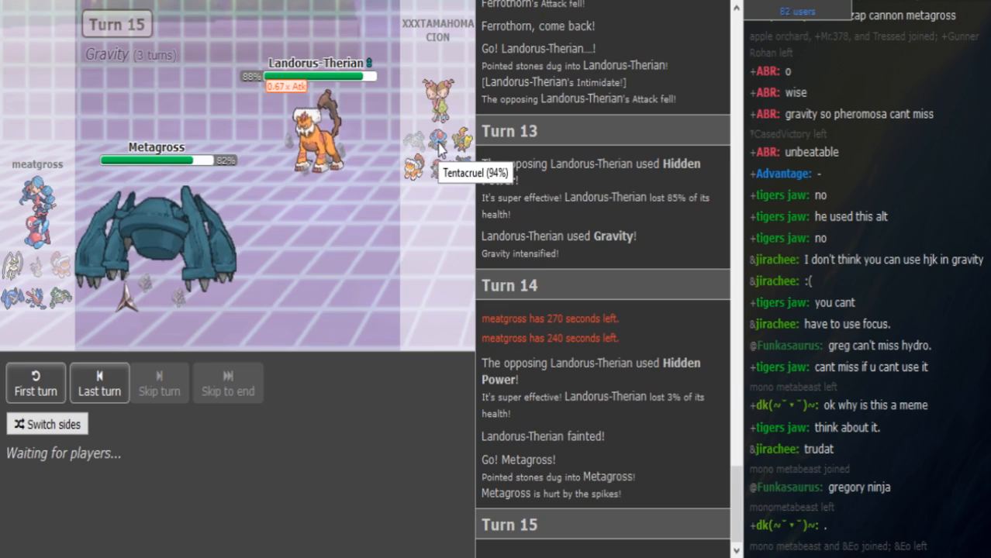
mouse_move(465, 174)
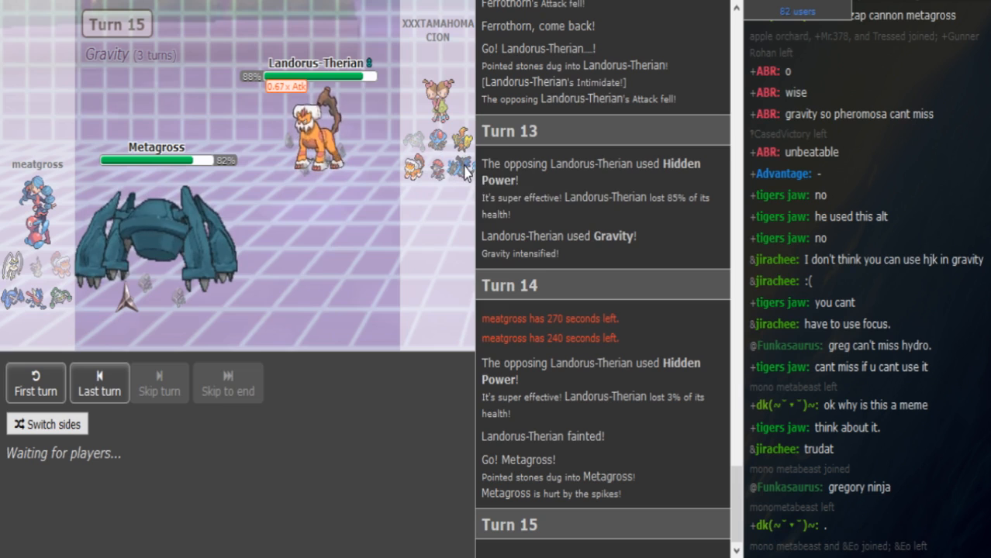
mouse_move(462, 143)
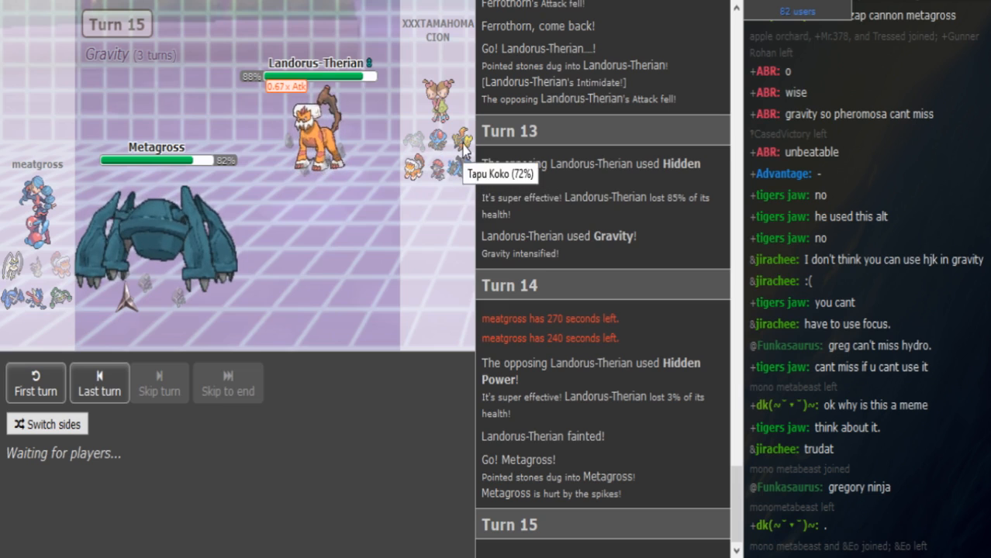
mouse_move(442, 183)
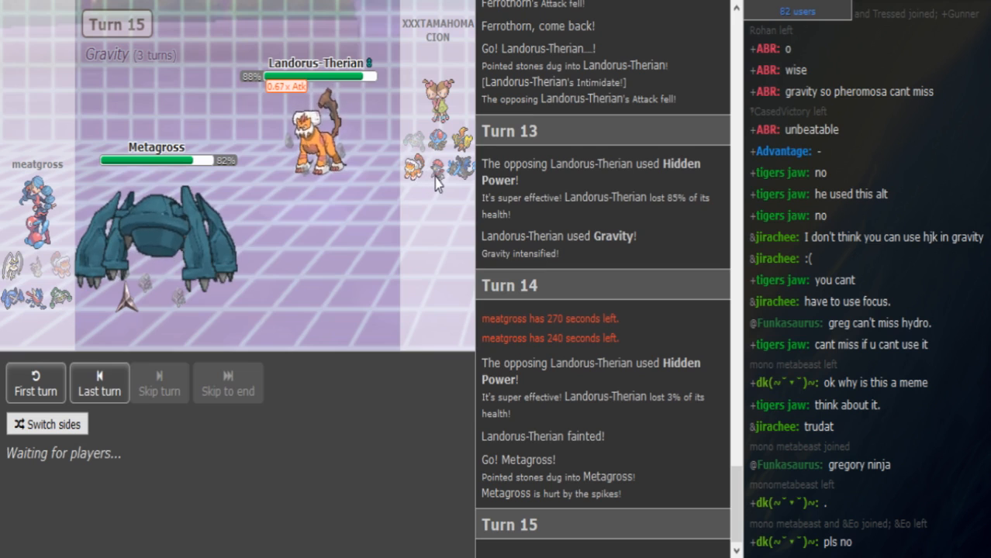
mouse_move(437, 182)
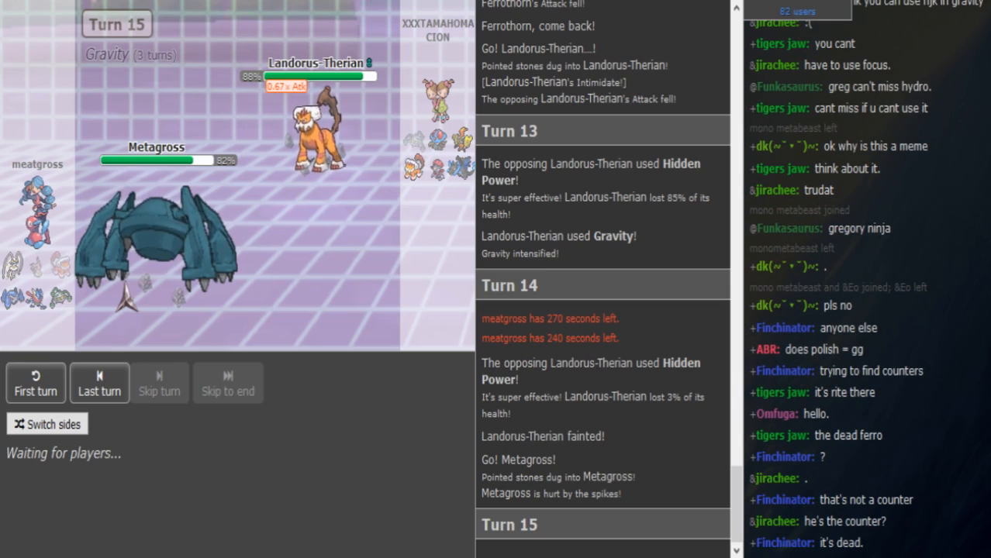
mouse_move(356, 549)
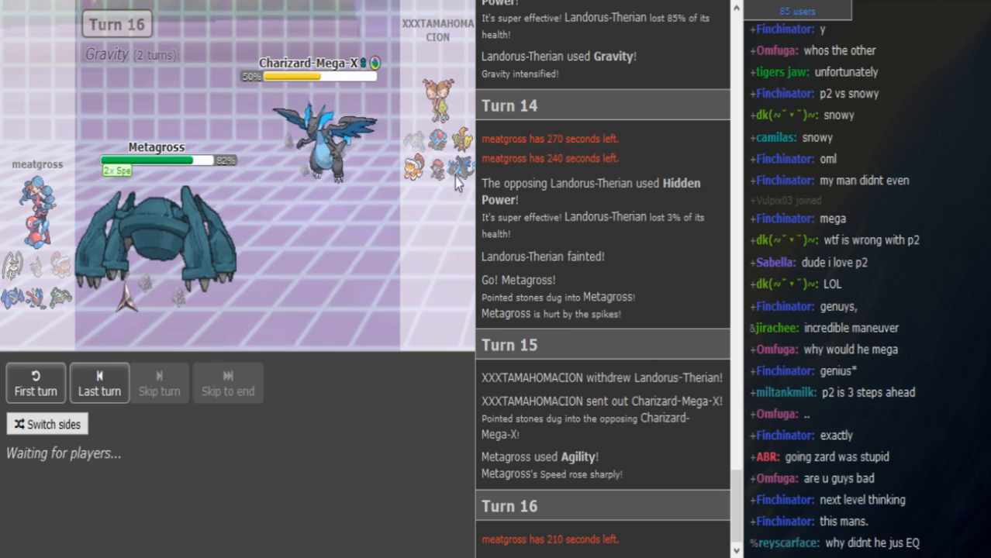
mouse_move(415, 164)
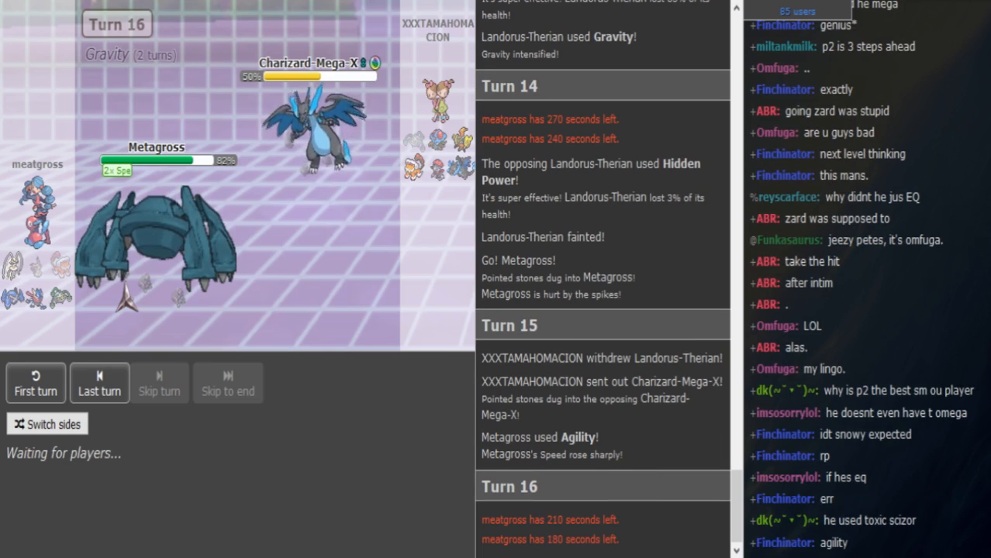
mouse_move(183, 263)
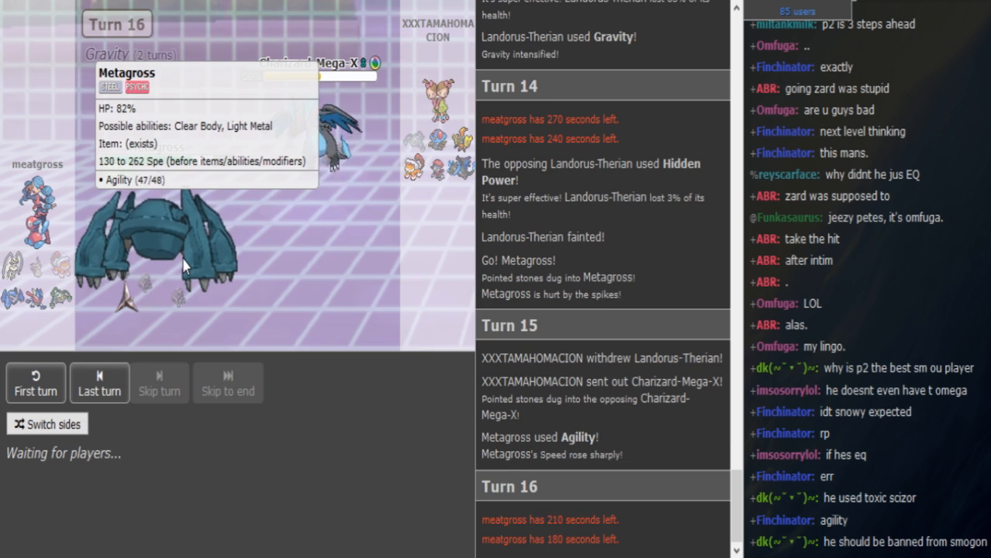
mouse_move(198, 262)
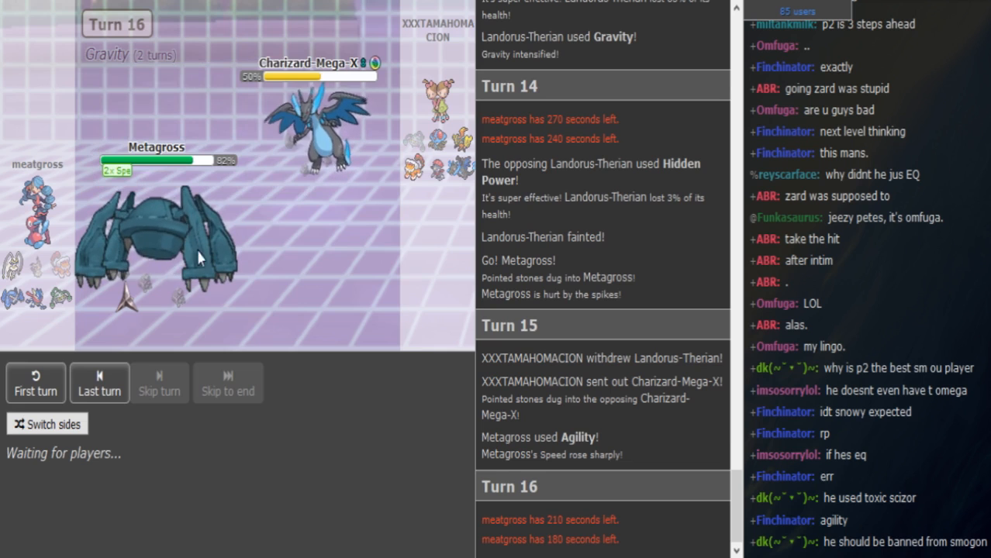
mouse_move(170, 246)
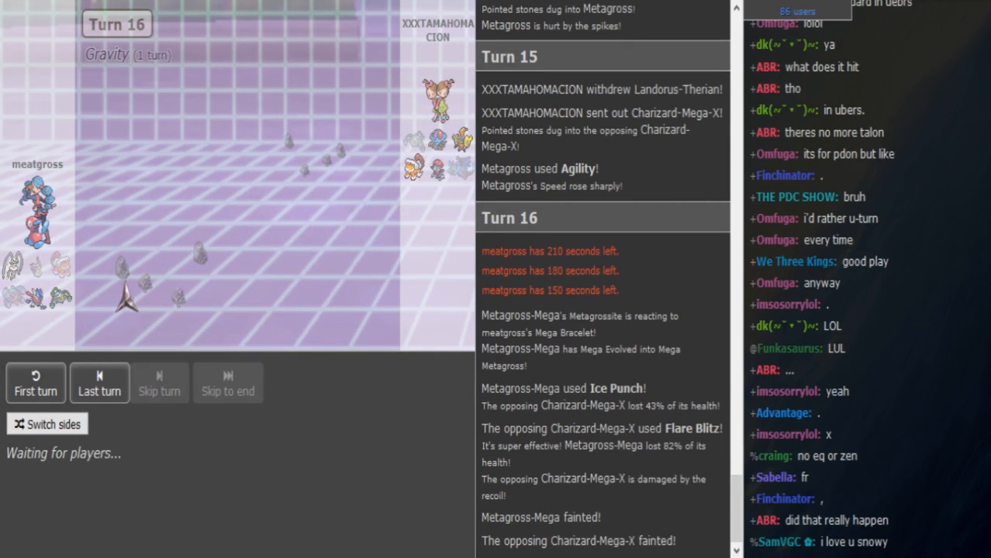
scroll(down, 3)
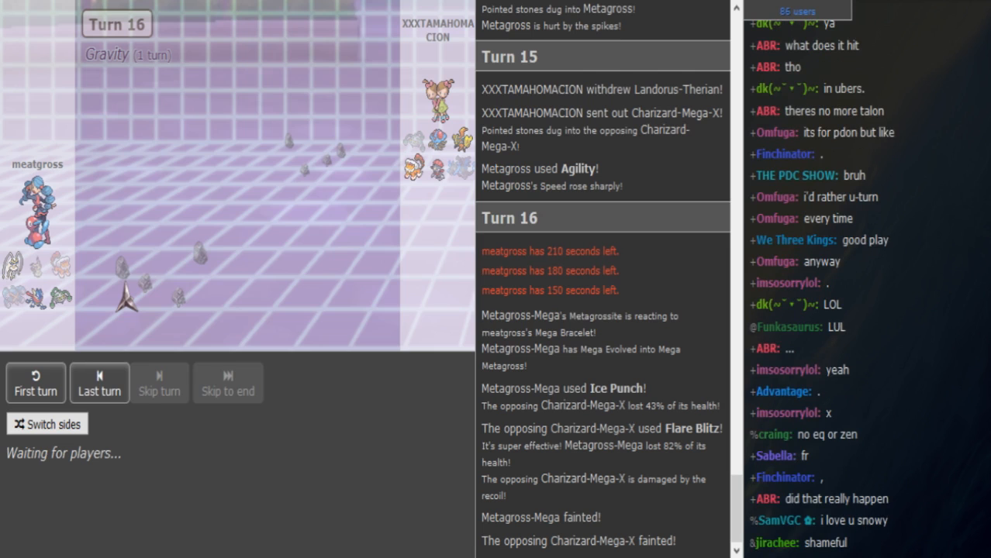
scroll(down, 3)
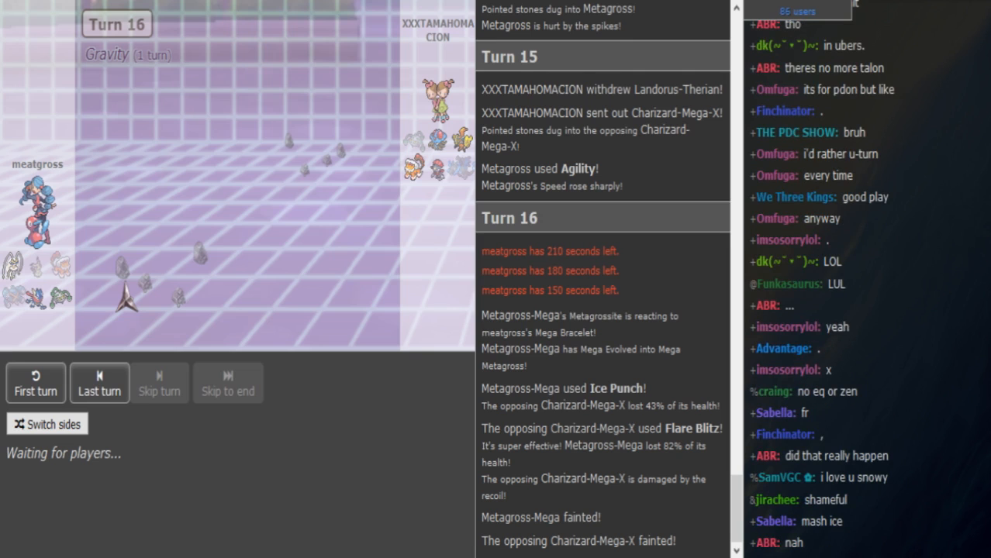
scroll(down, 3)
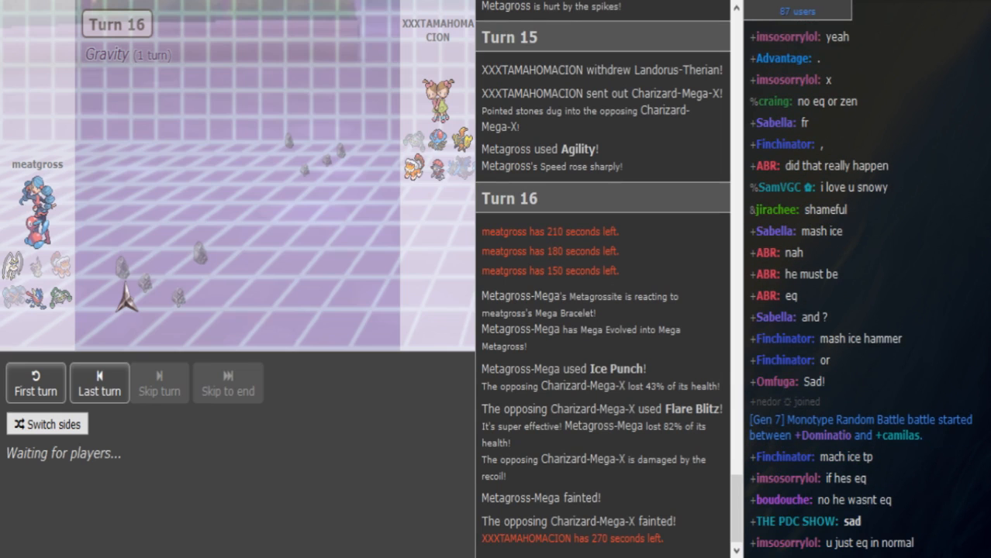
scroll(down, 3)
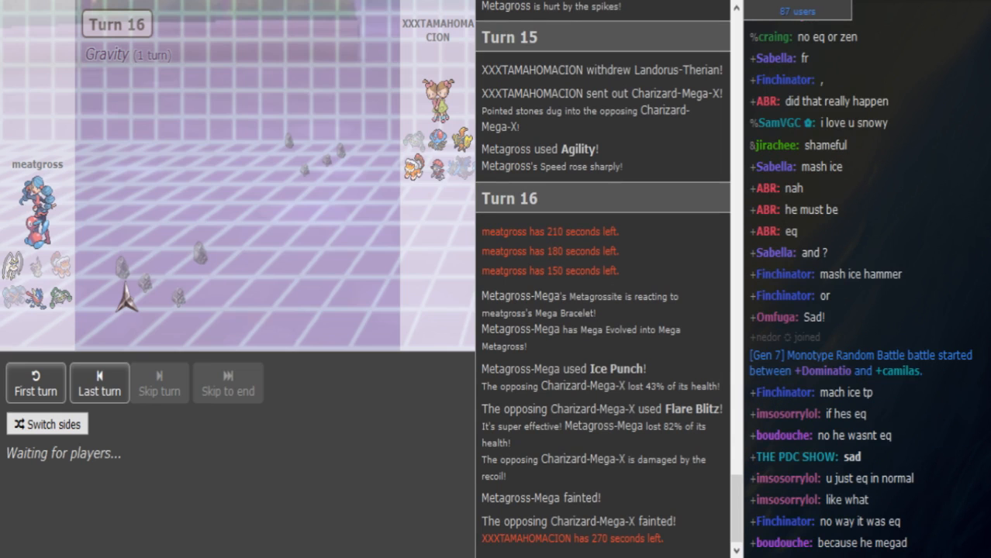
scroll(down, 3)
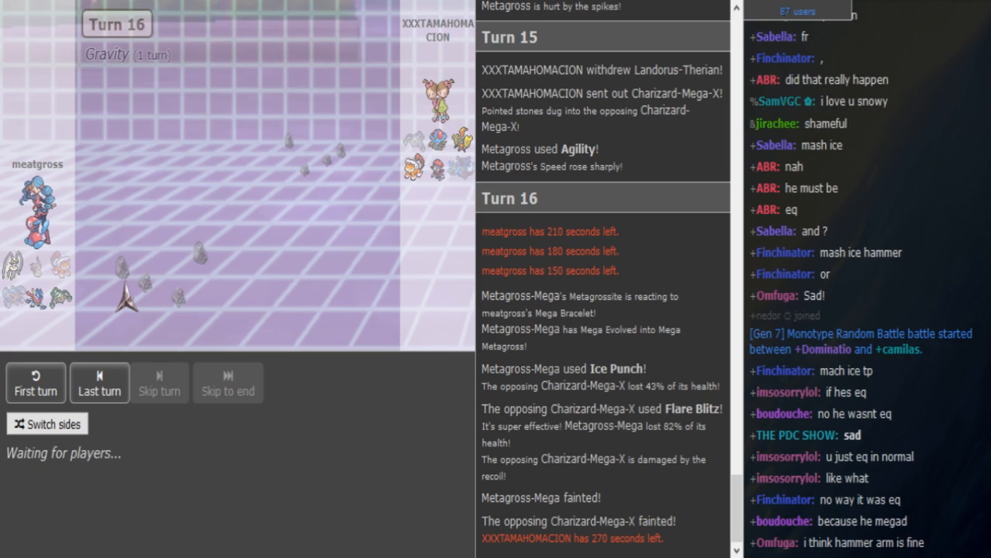
scroll(down, 3)
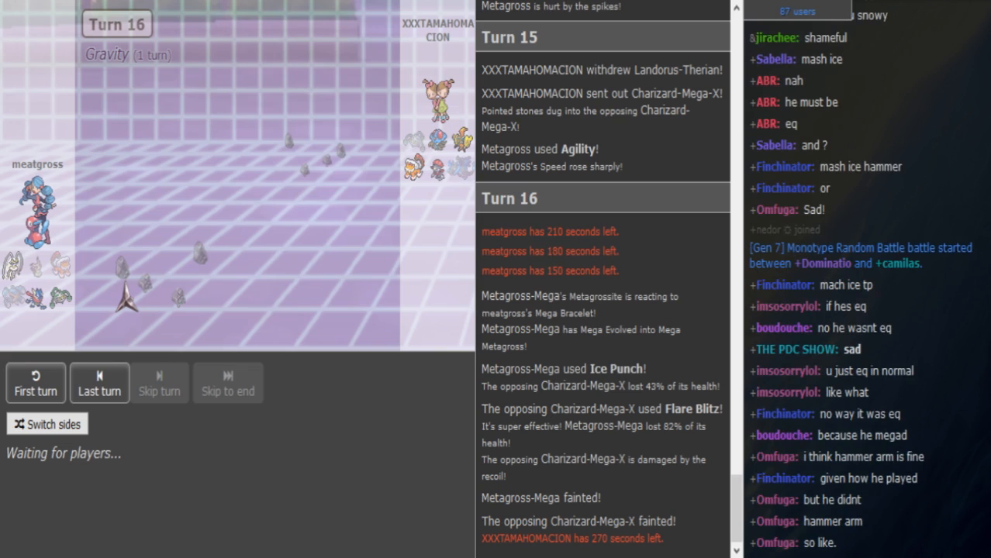
scroll(down, 3)
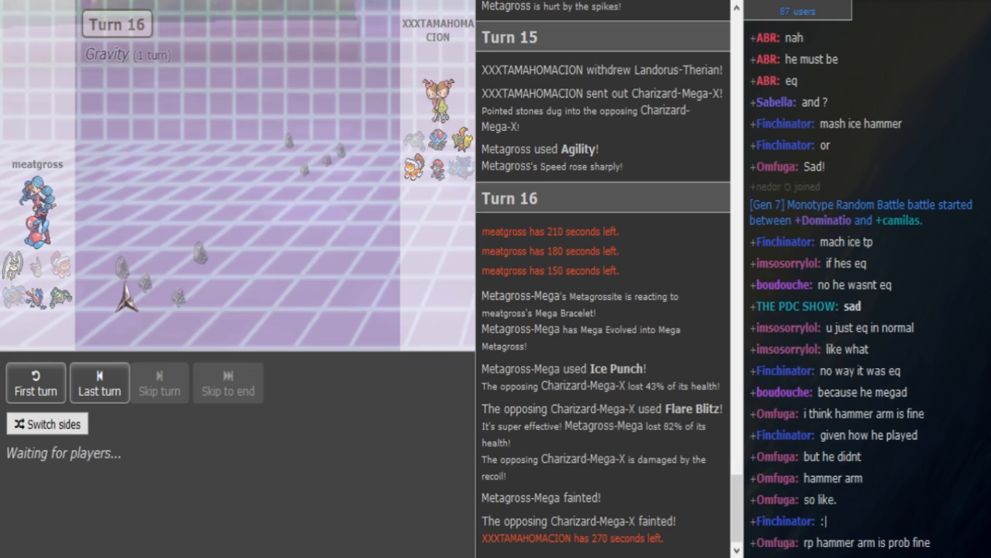
scroll(down, 3)
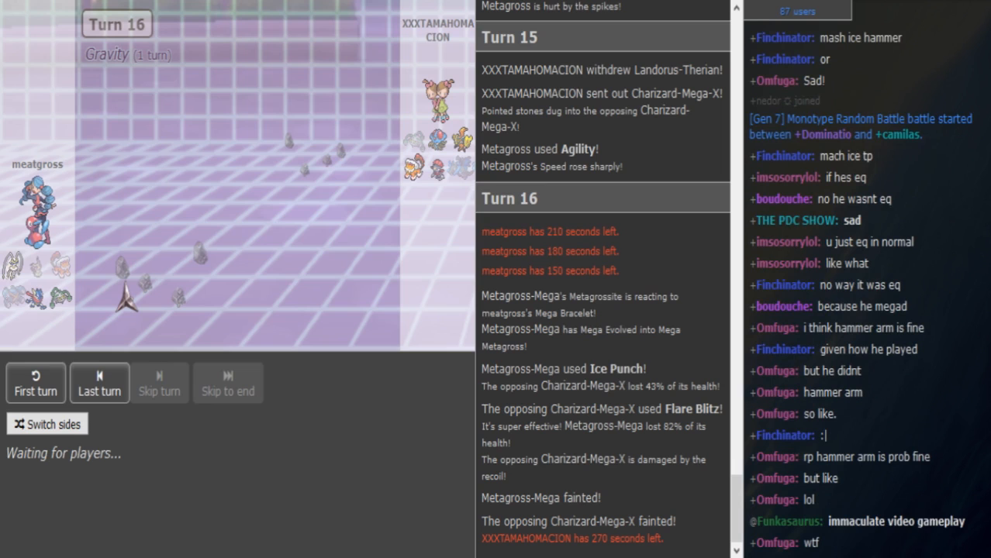
scroll(down, 3)
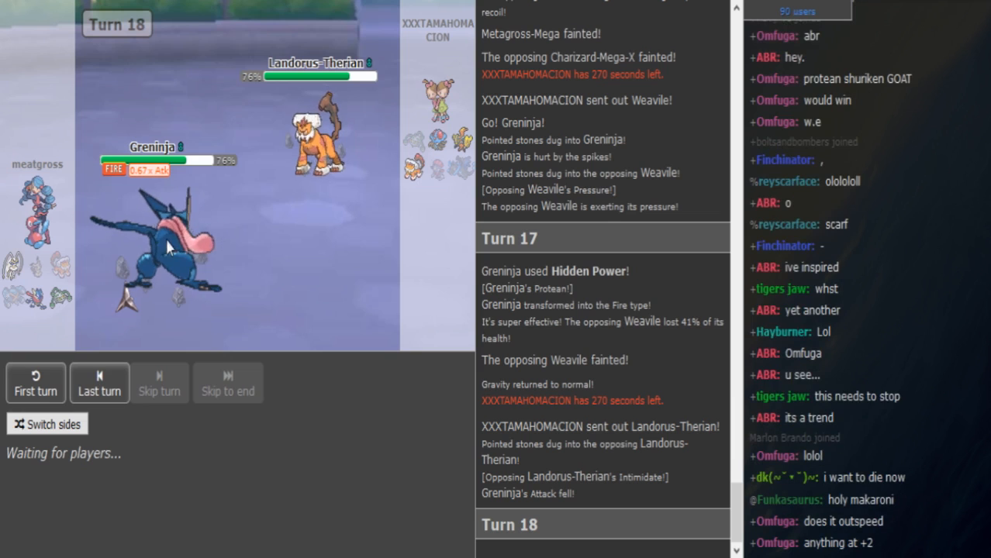
mouse_move(167, 248)
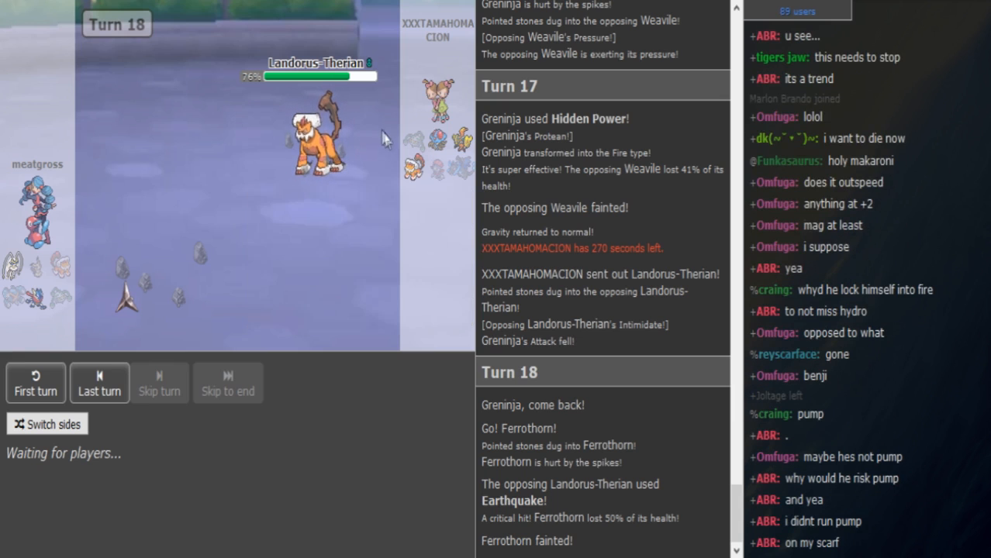
mouse_move(316, 147)
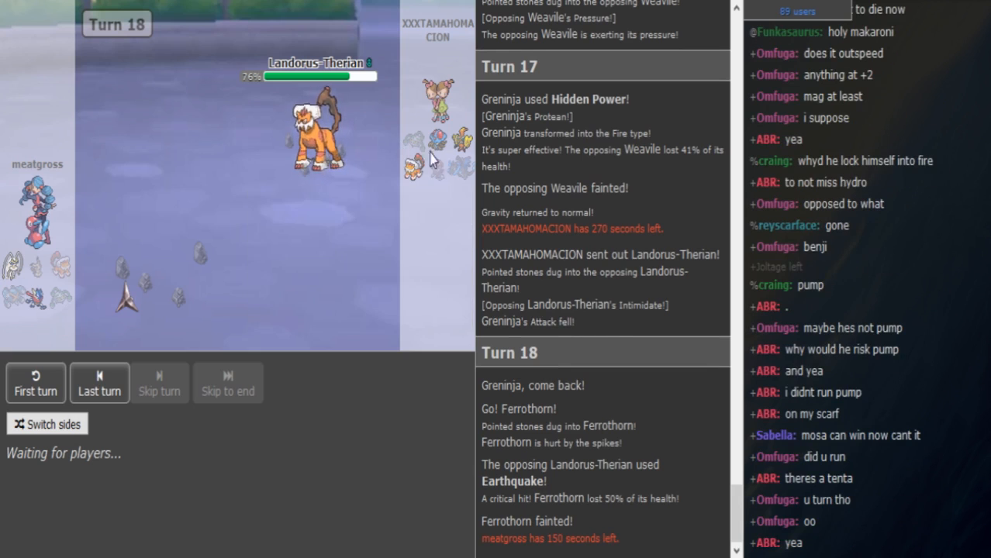
mouse_move(462, 146)
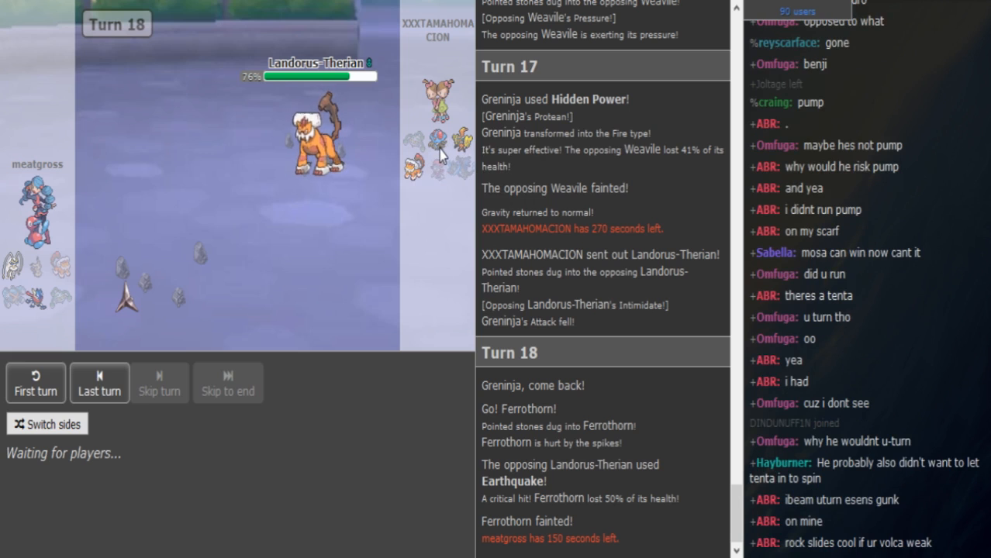
mouse_move(440, 160)
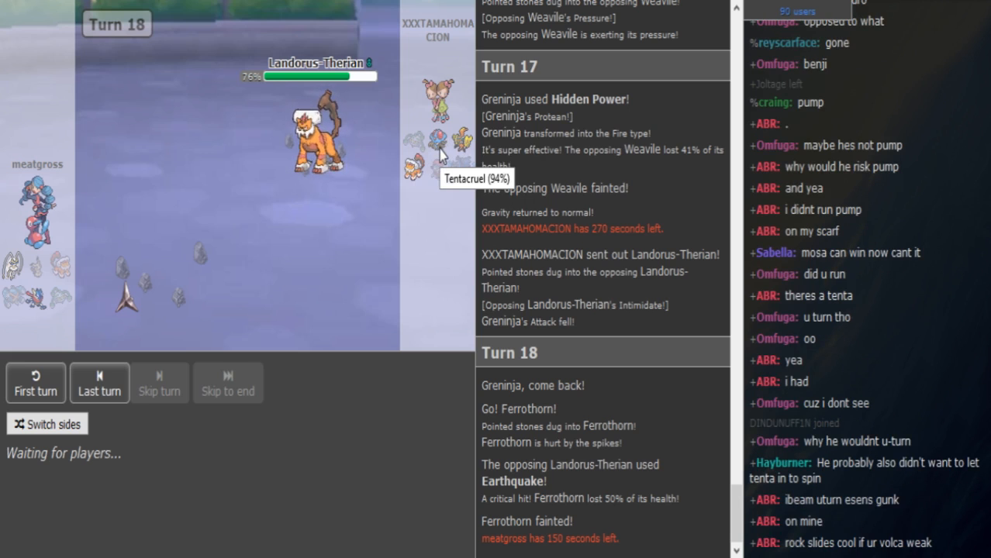
mouse_move(456, 146)
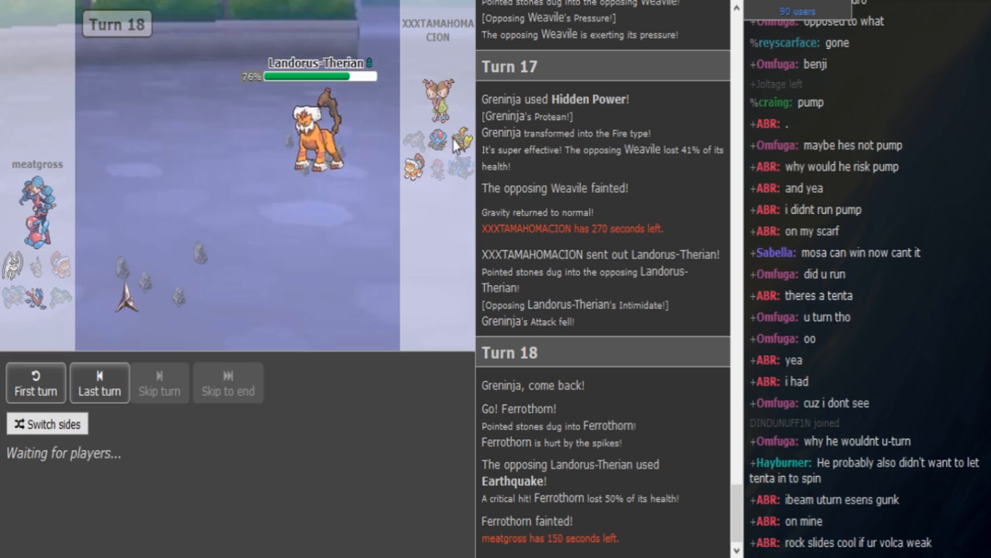
mouse_move(372, 455)
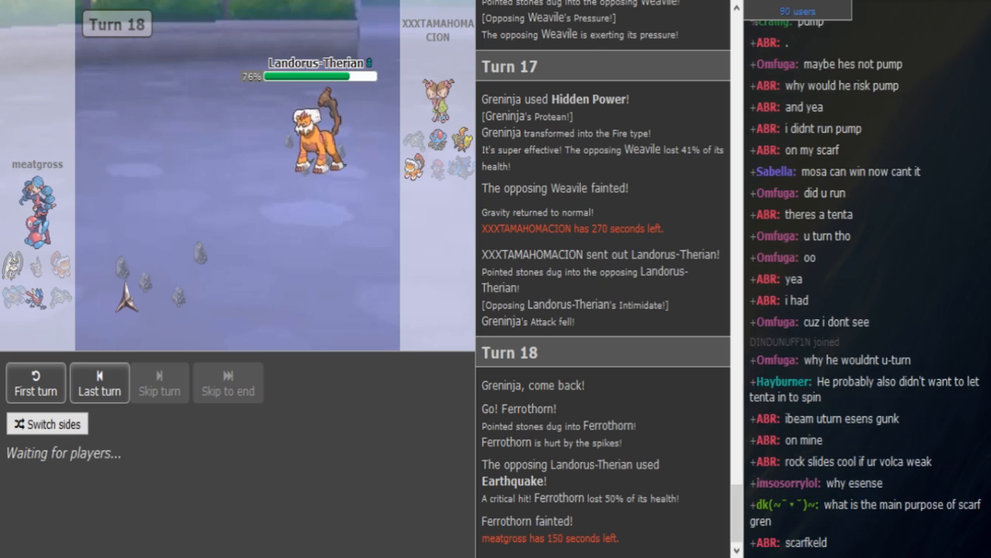
mouse_move(394, 478)
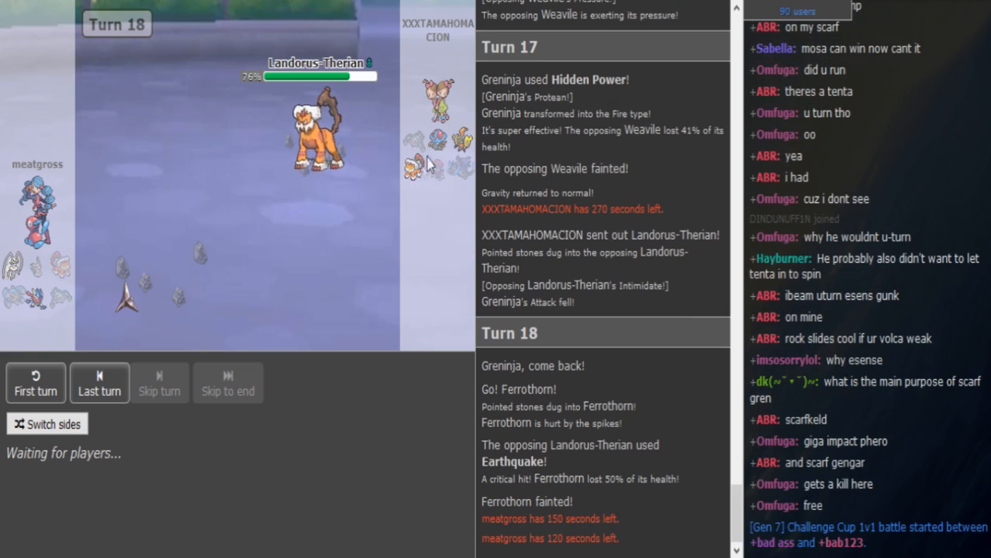
mouse_move(416, 189)
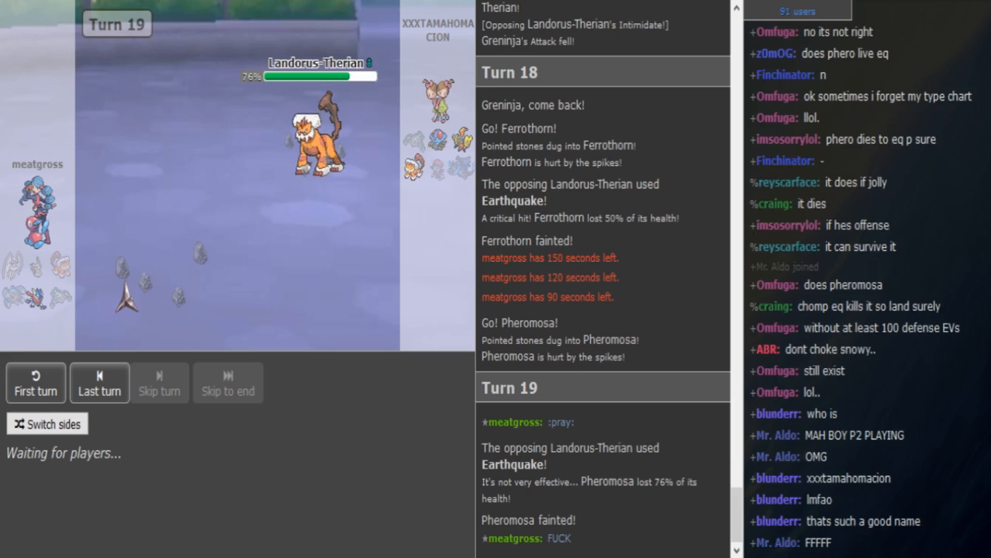
Follow the battle log through turn 19 as Pheromosa enters and faints to Earthquake.
scroll(down, 3)
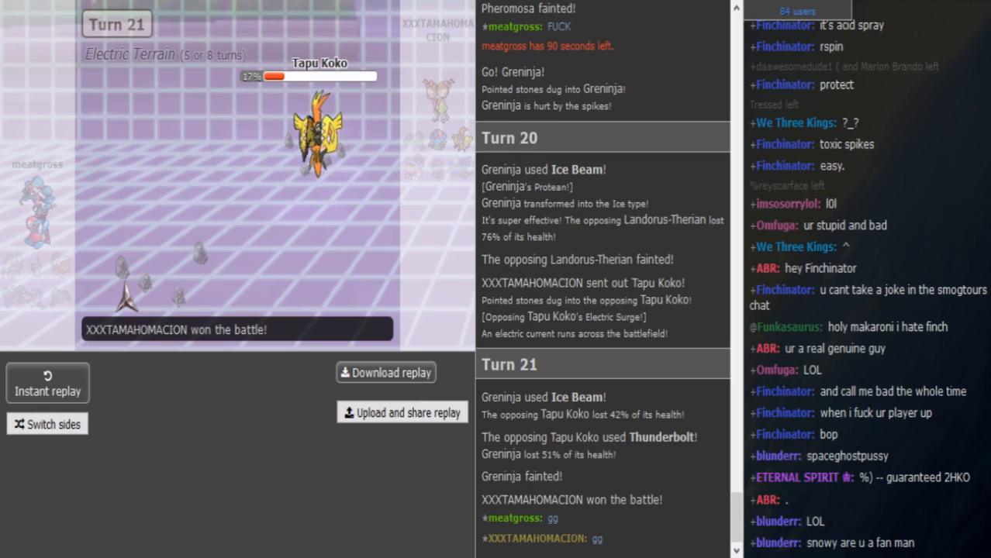
Scroll the chat after XXXTAMAHOMACION's 'won the battle' message on turn 21.
scroll(down, 3)
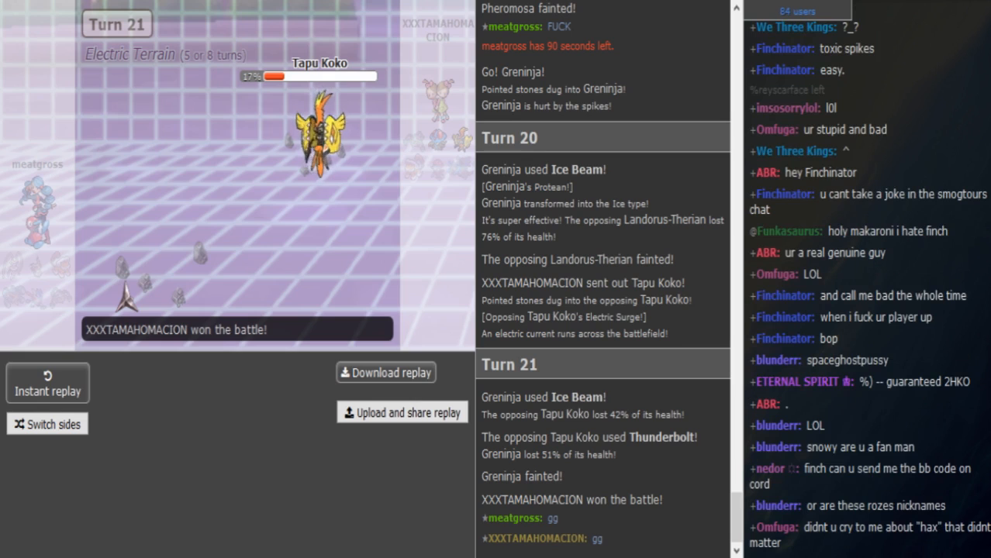
scroll(down, 3)
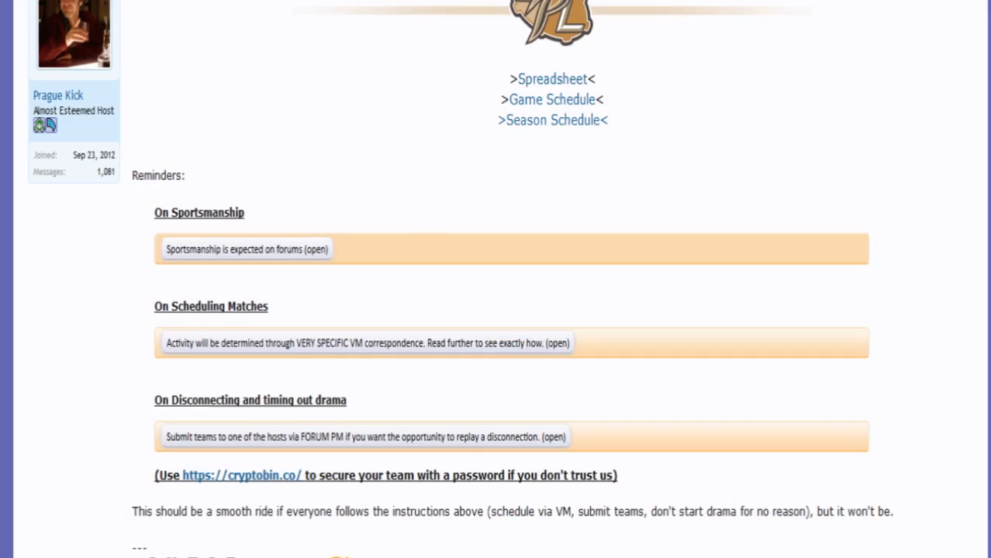
Scroll the league thread to the weekly pairings, including Indie Scooters vs Team Raiders.
scroll(down, 3)
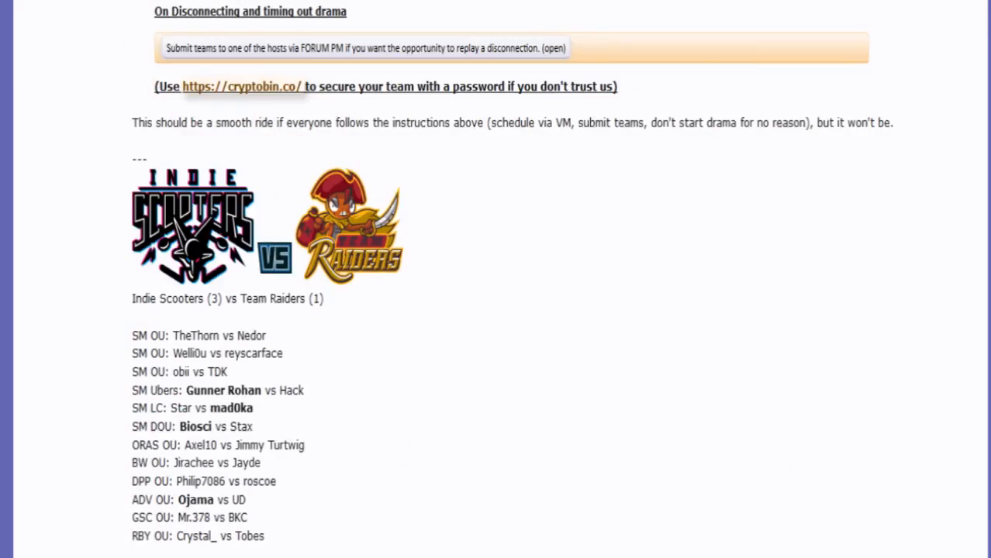
scroll(down, 3)
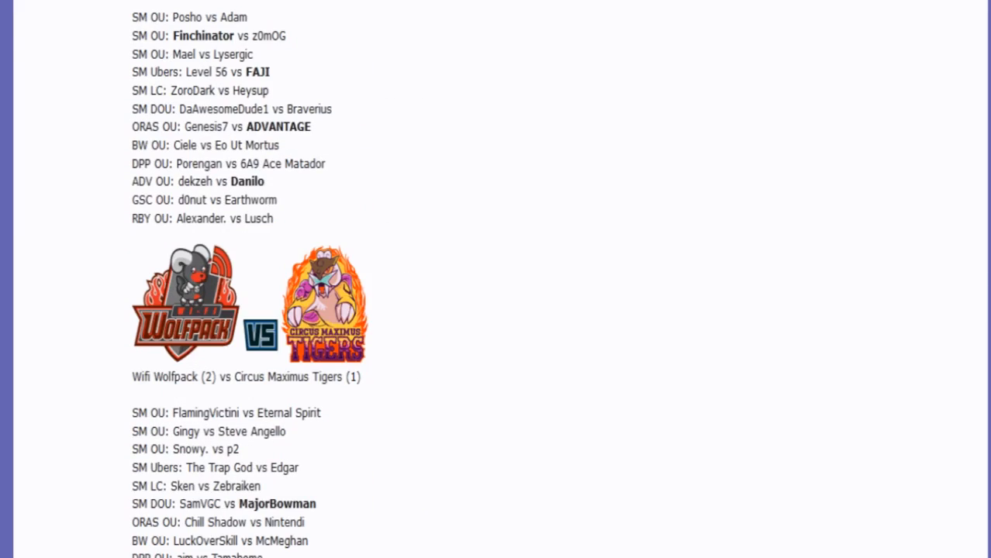
scroll(down, 3)
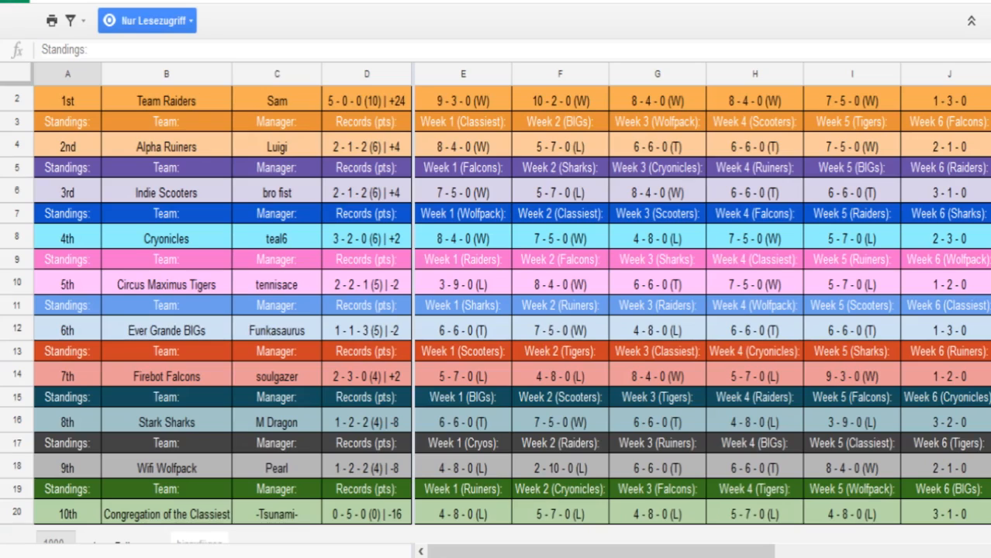
mouse_move(141, 126)
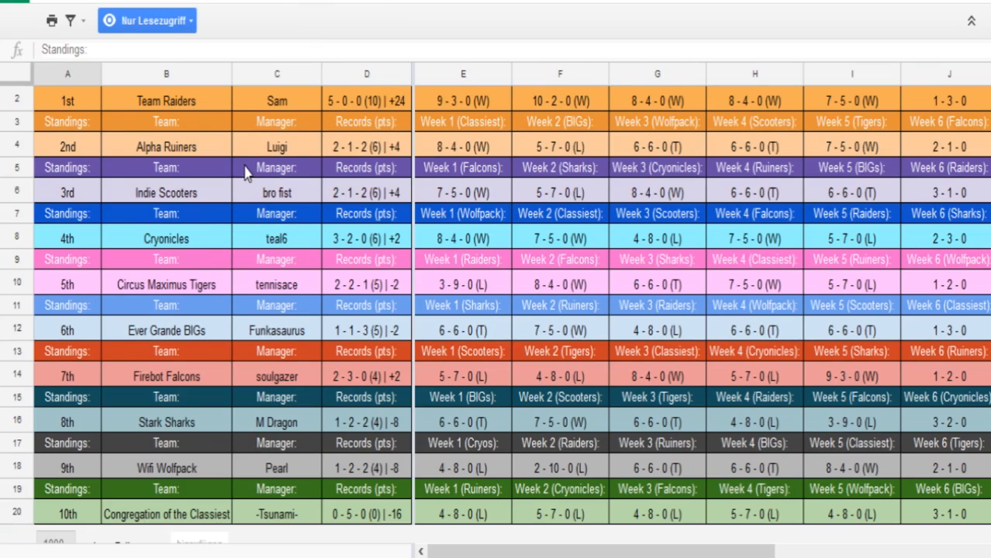
mouse_move(171, 256)
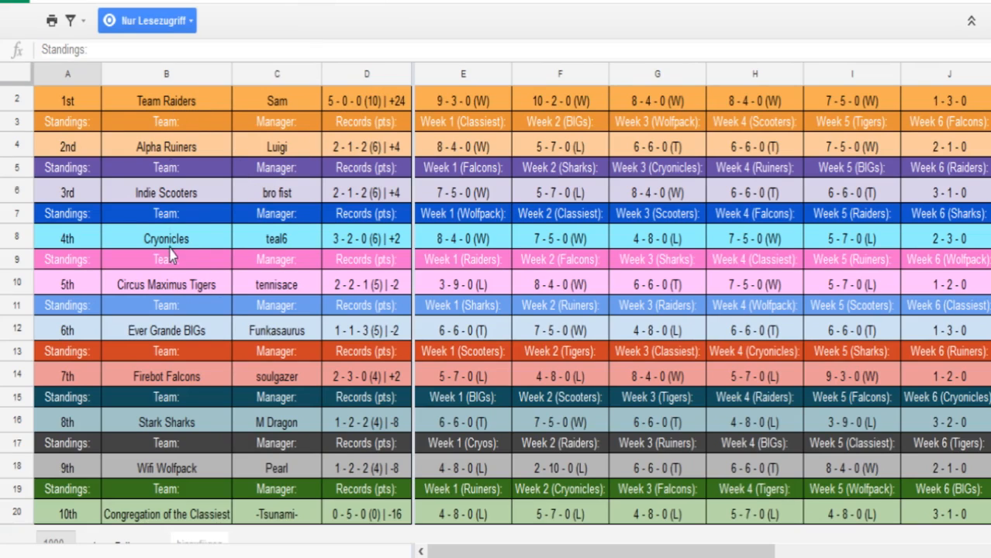
mouse_move(116, 471)
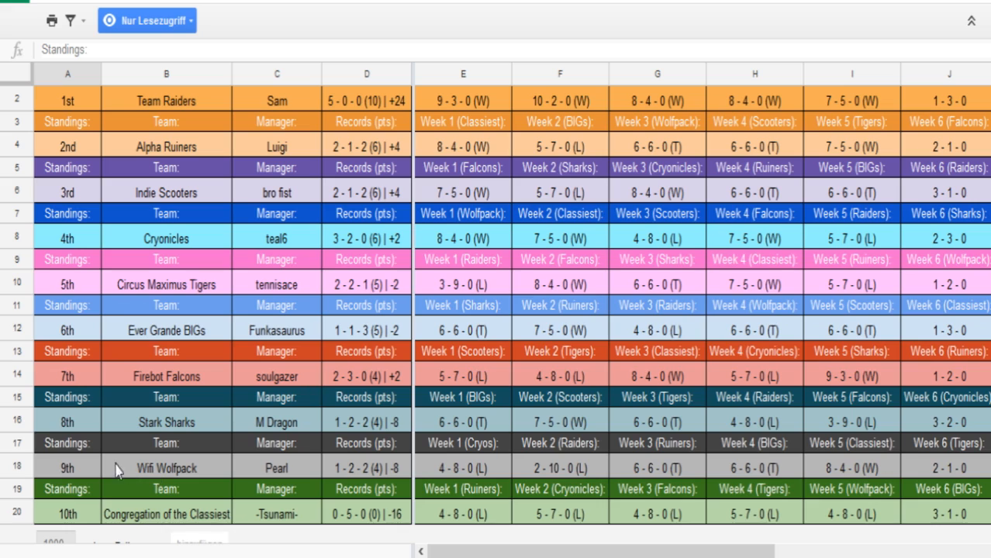
mouse_move(75, 474)
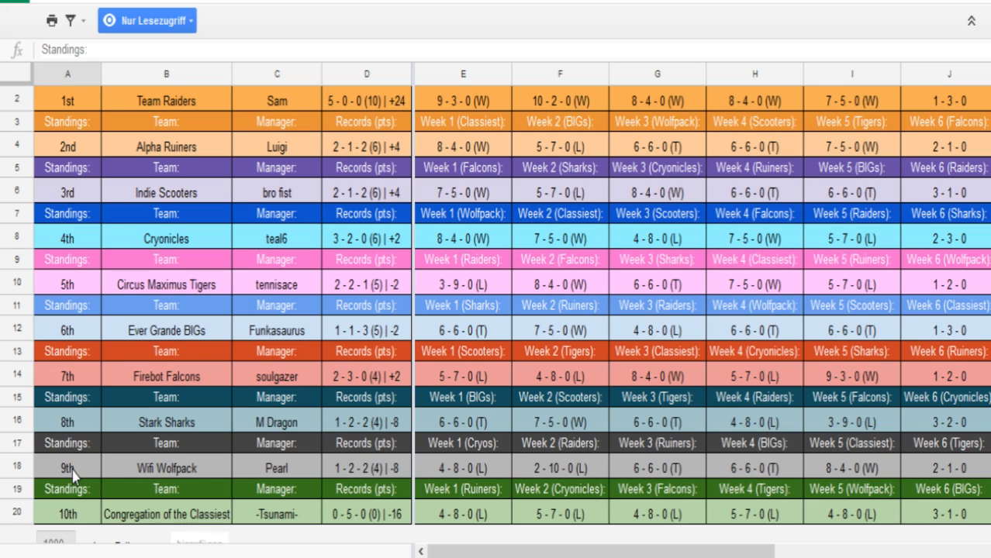
mouse_move(96, 473)
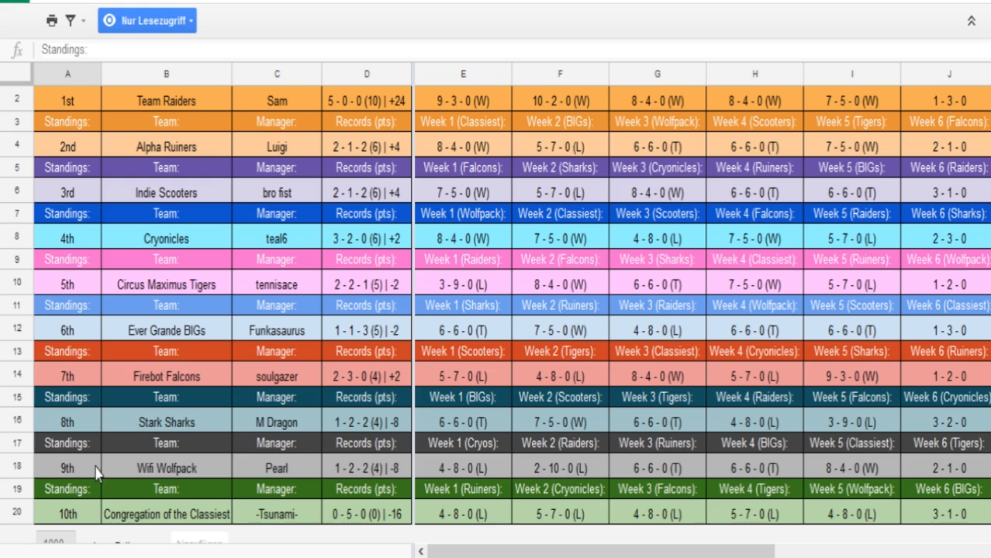
mouse_move(155, 364)
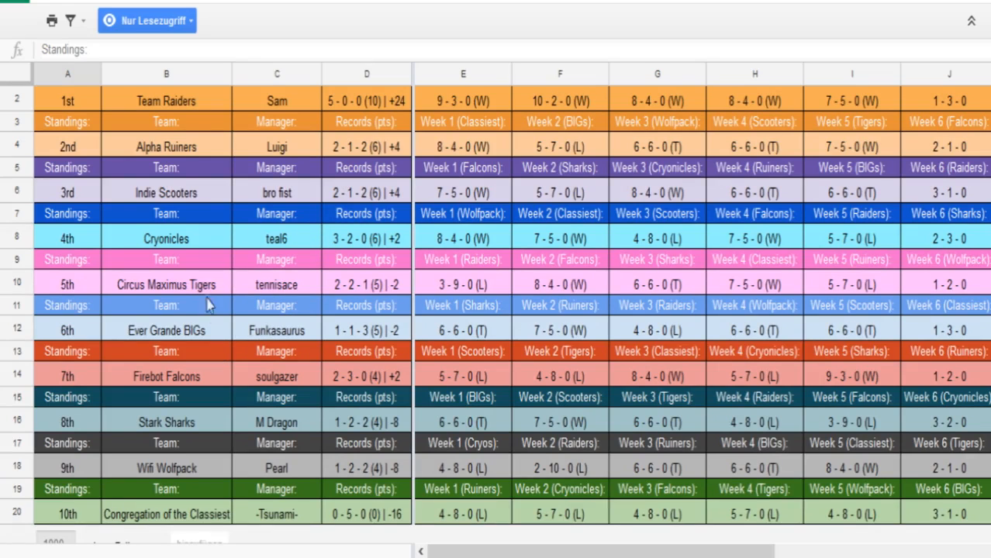
Select the Circus Maximus Tigers entry, fifth at 2-2-1 with a -2 differential.
click(166, 284)
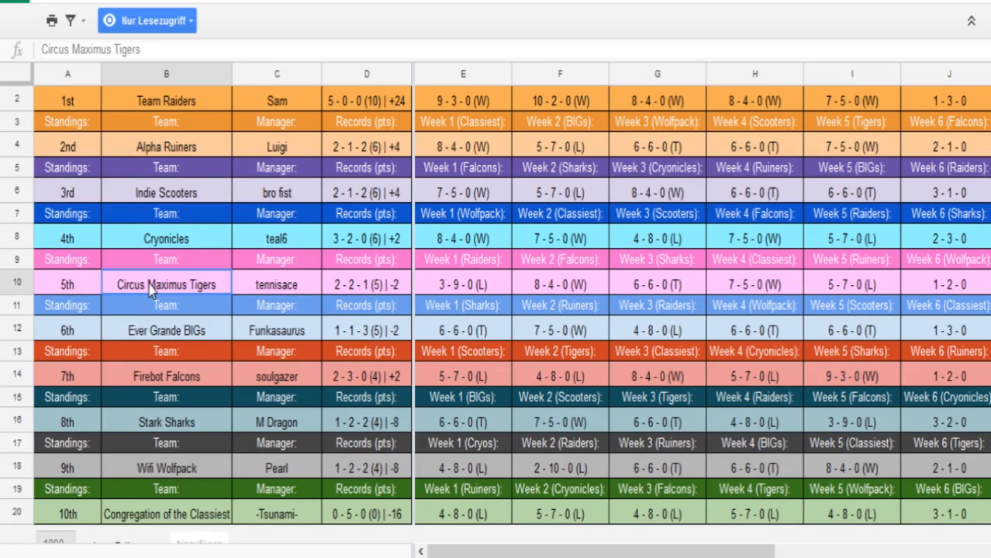